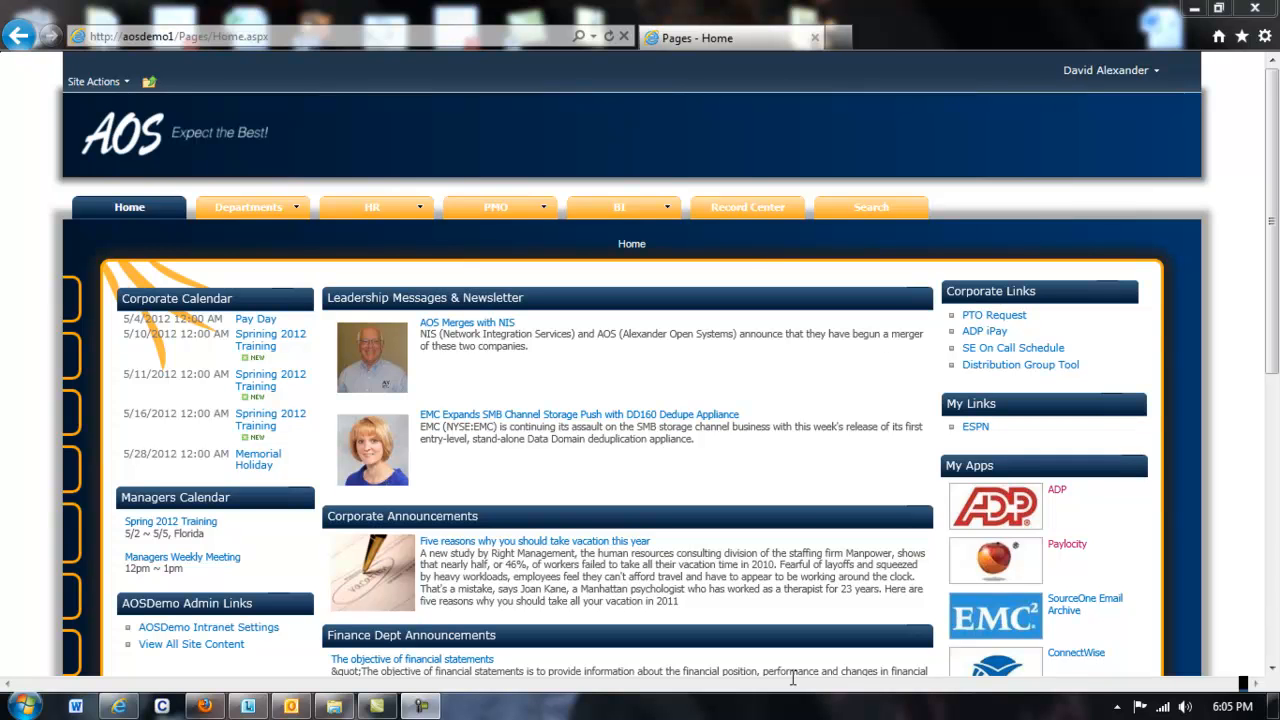
mouse_move(364, 664)
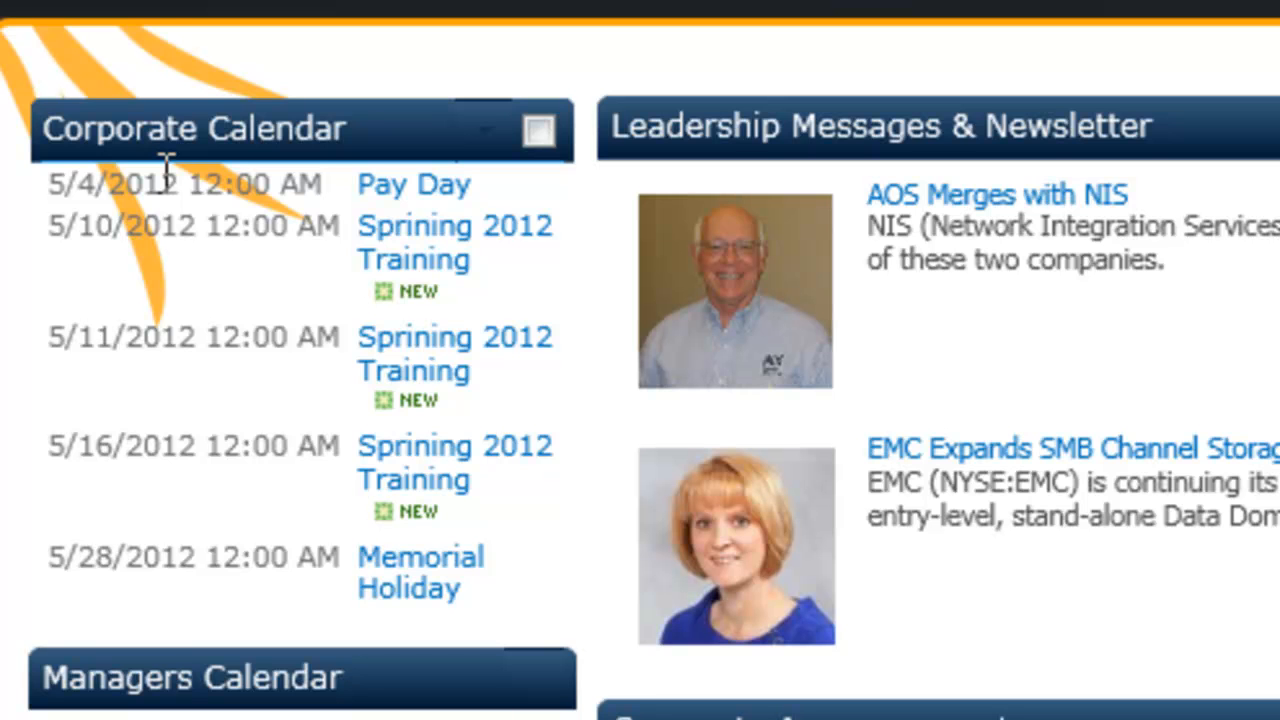
scroll(down, 3)
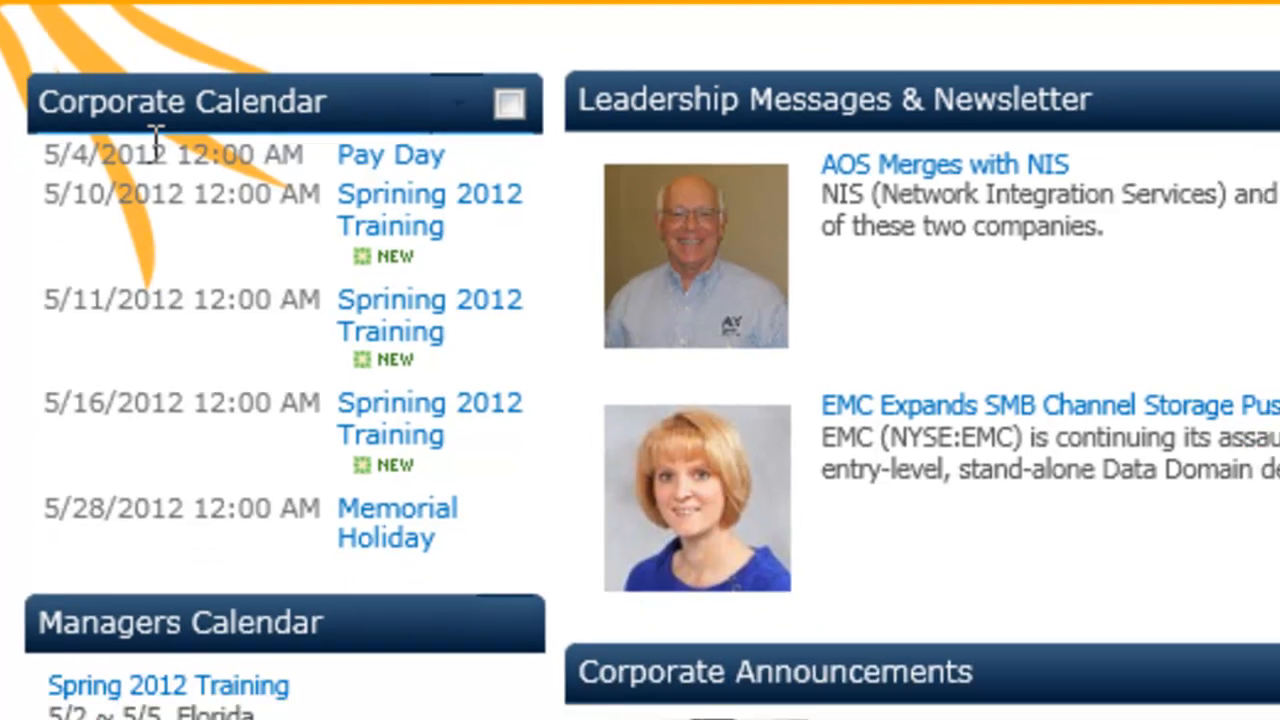
scroll(down, 3)
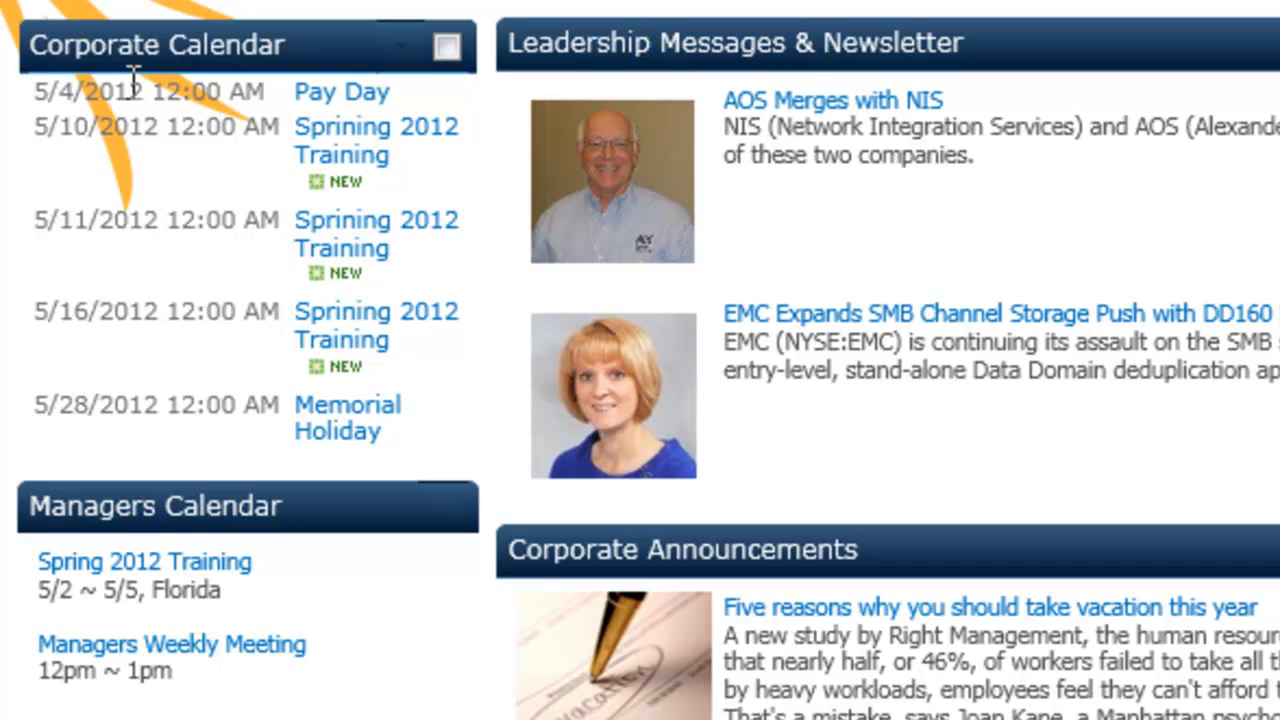
scroll(down, 3)
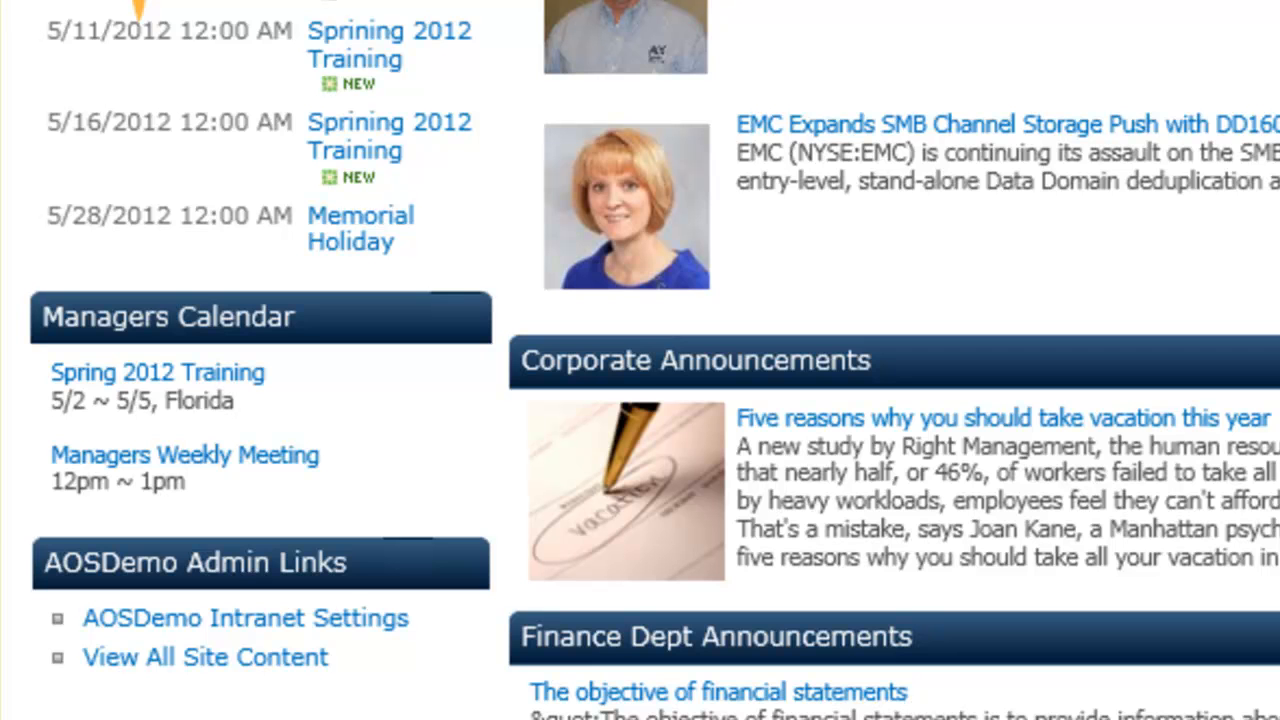
scroll(down, 3)
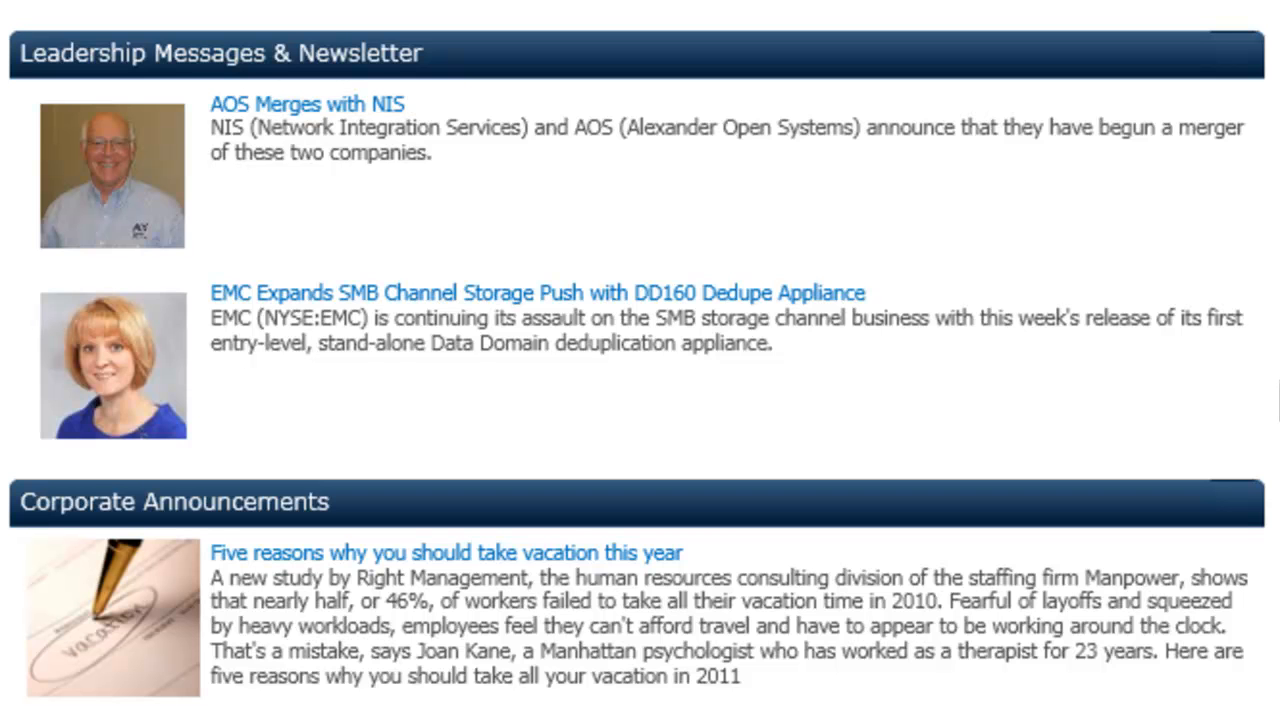
scroll(down, 3)
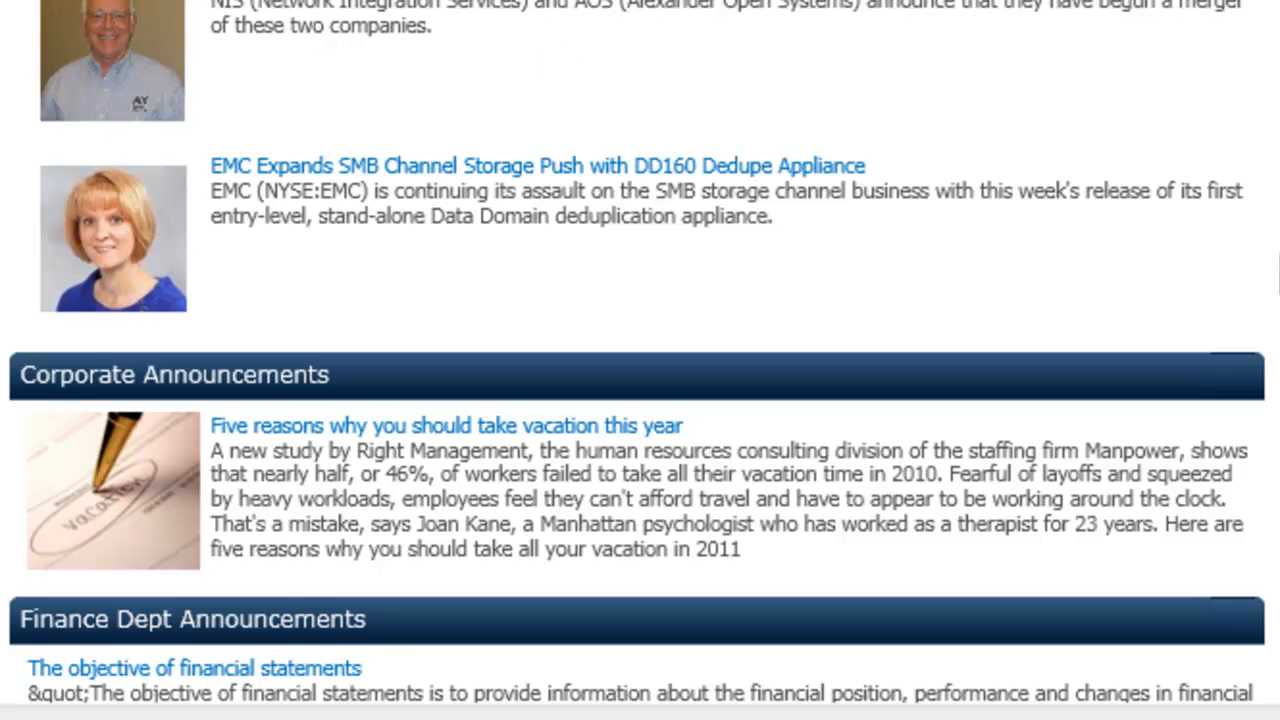
scroll(down, 3)
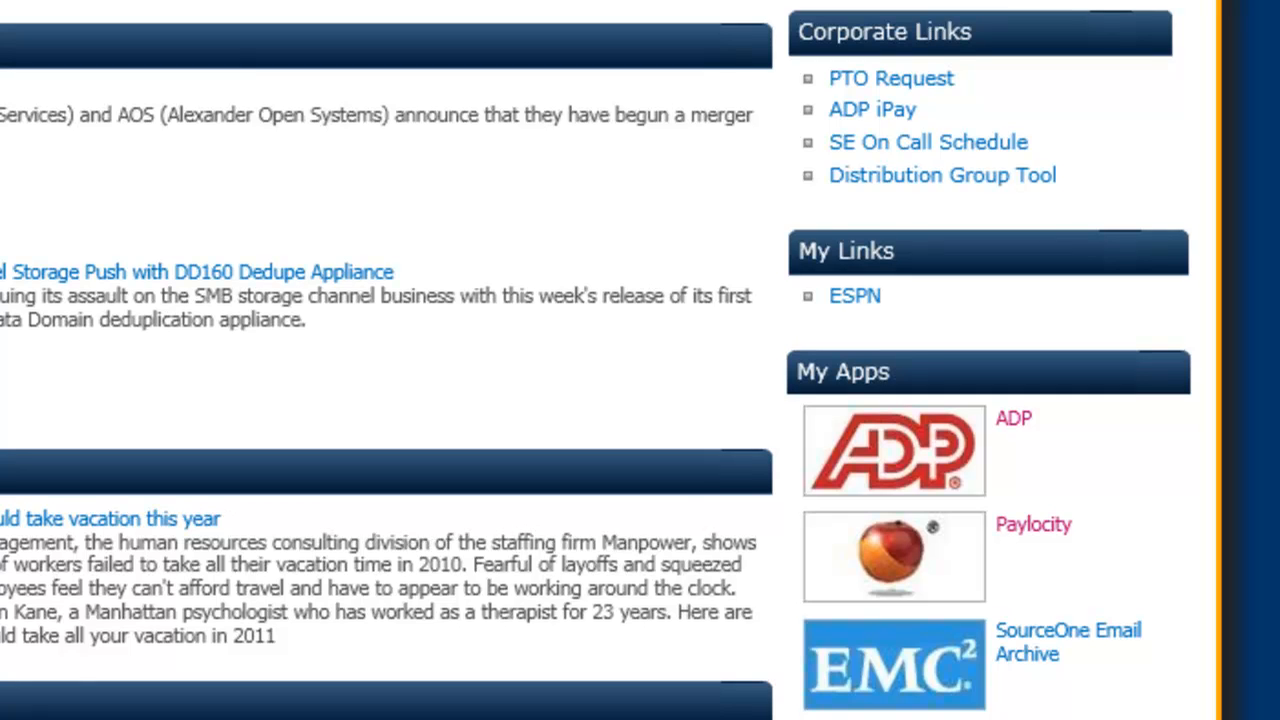
scroll(down, 3)
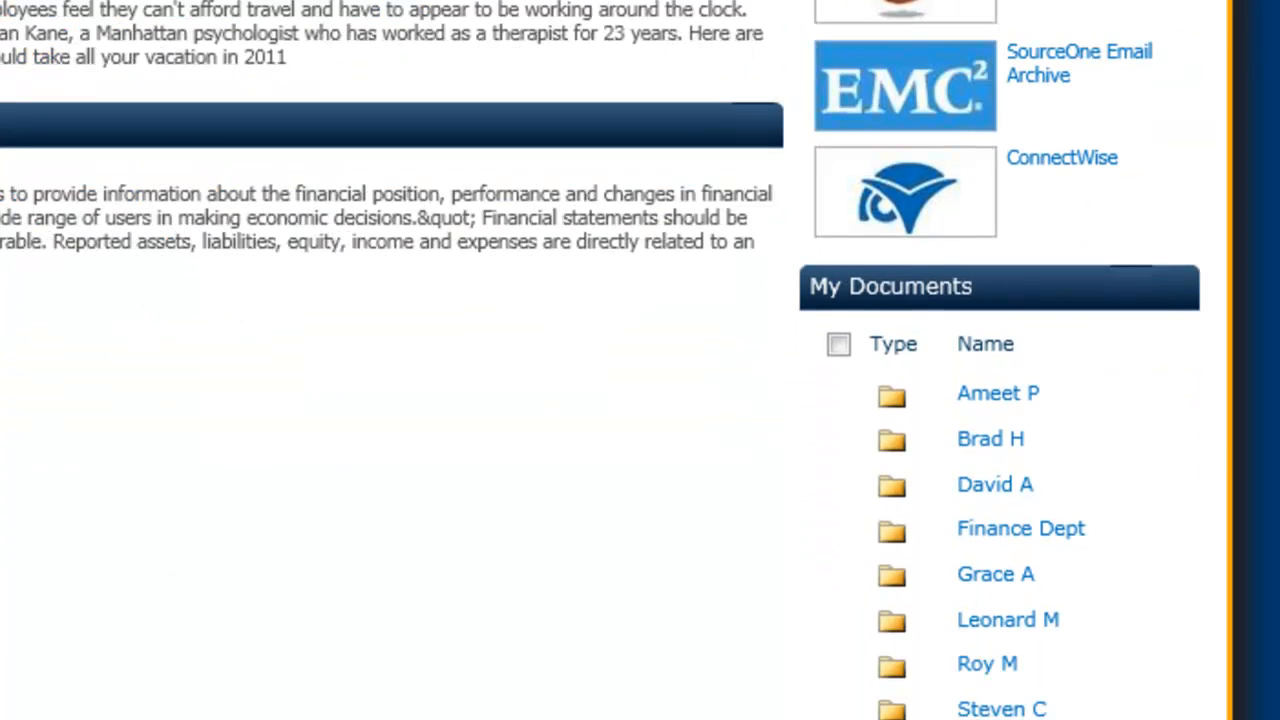
scroll(down, 3)
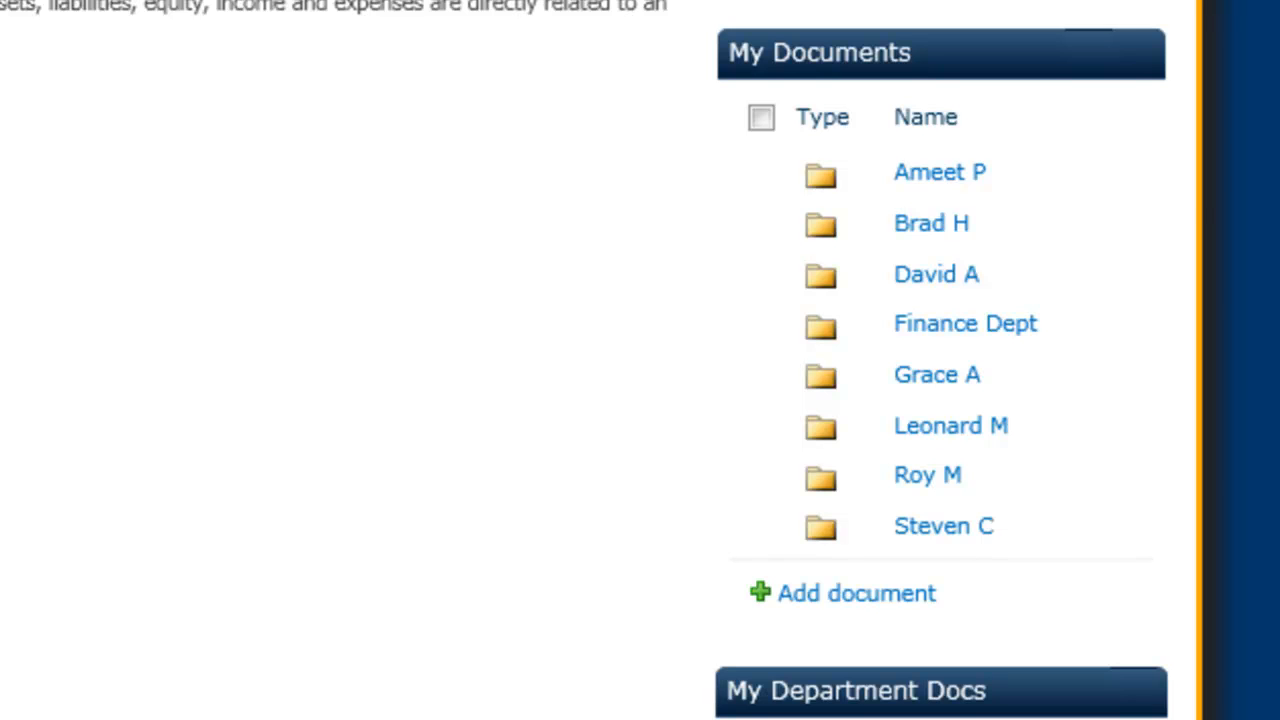
mouse_move(940, 290)
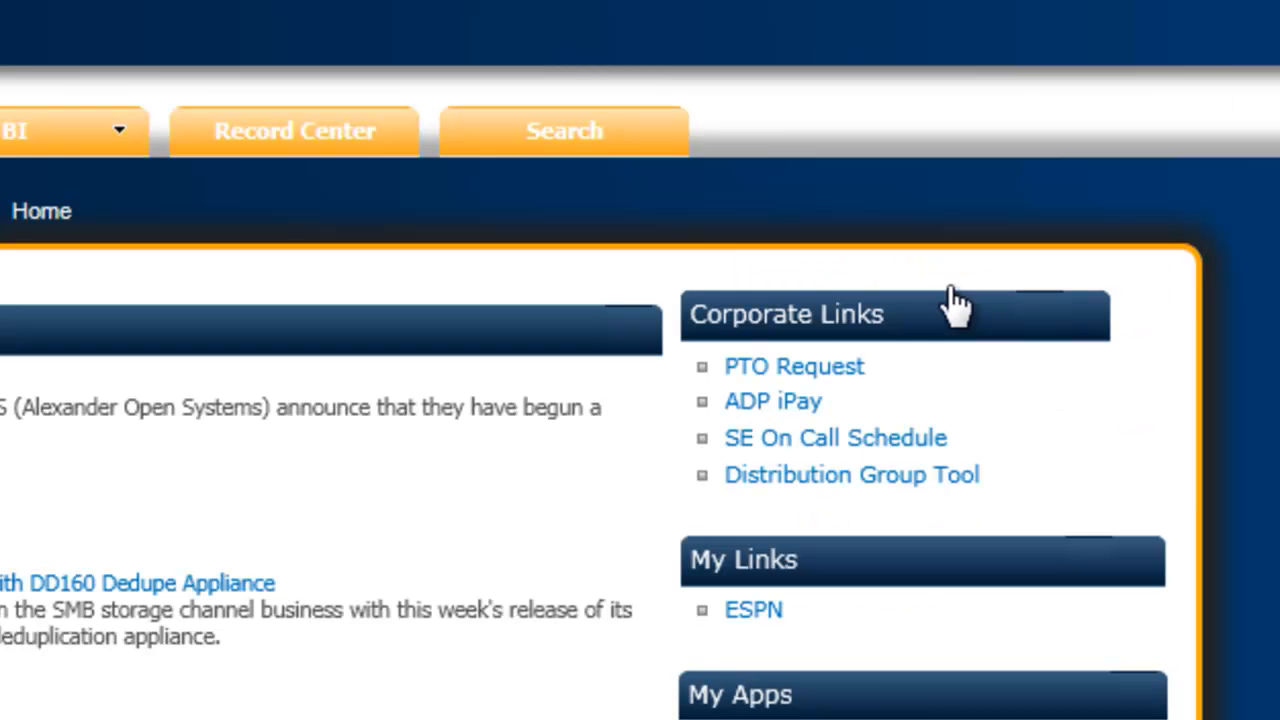
scroll(down, 3)
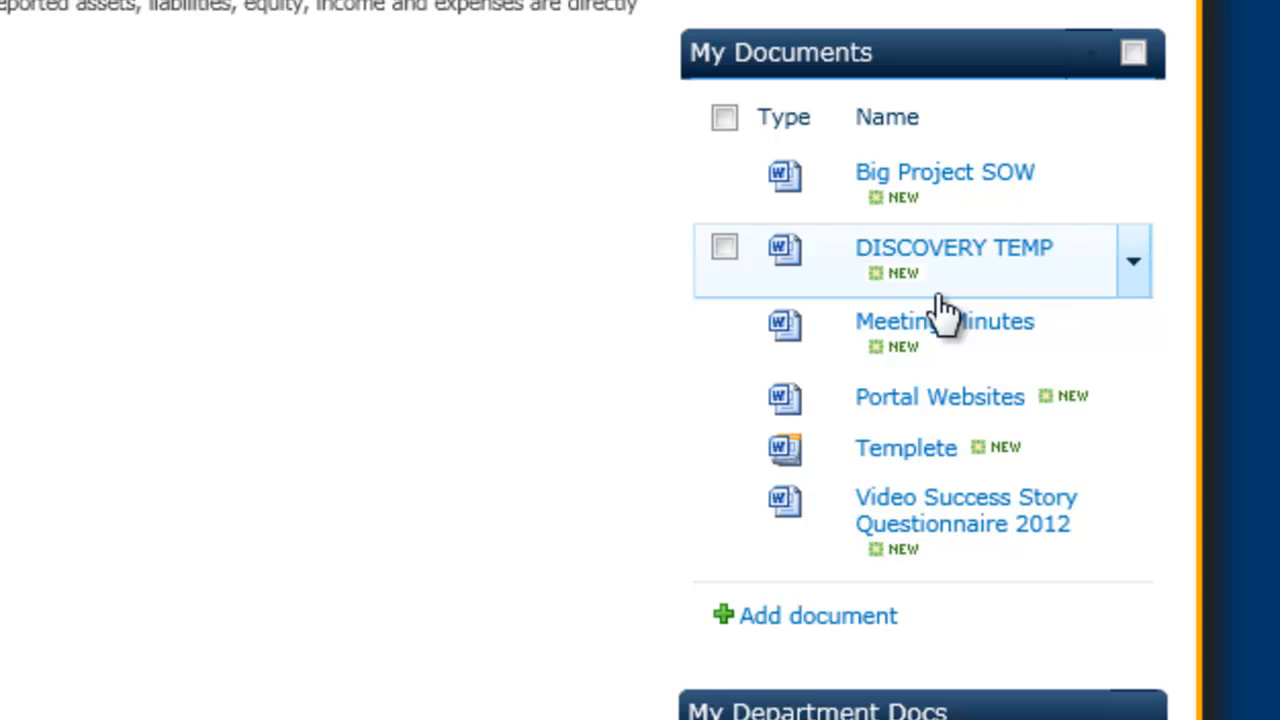
scroll(down, 3)
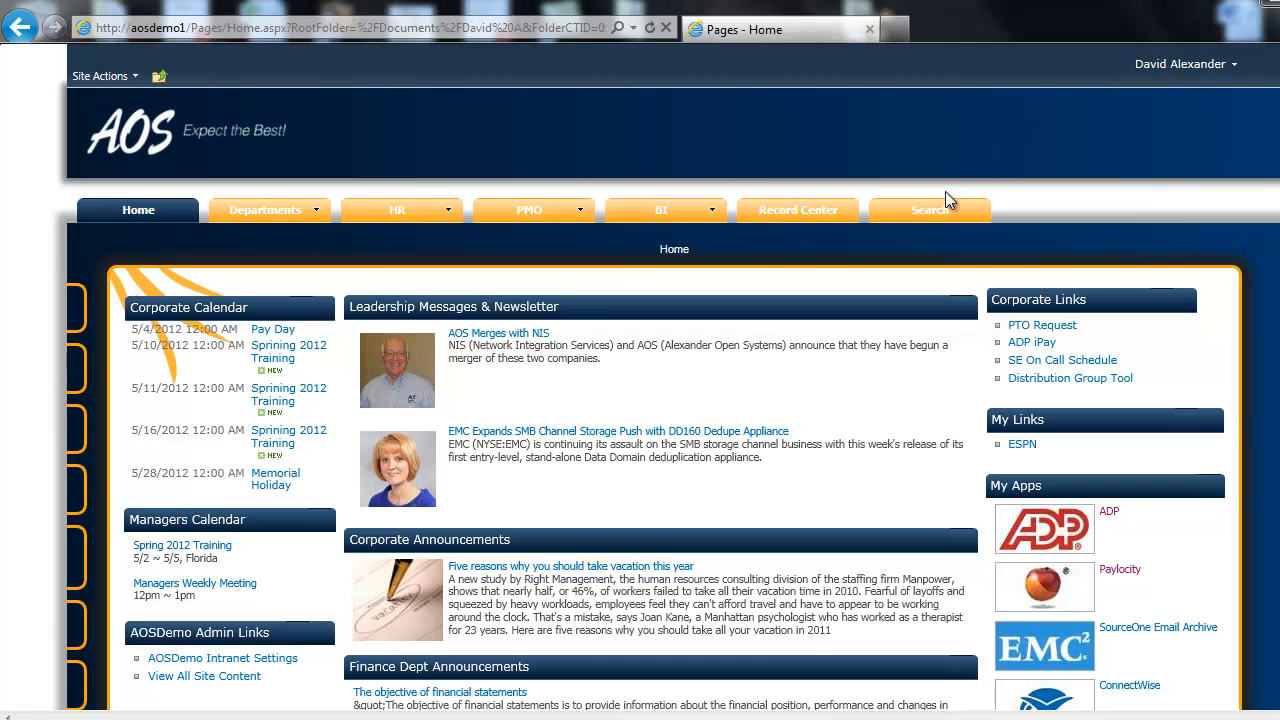
mouse_move(820, 392)
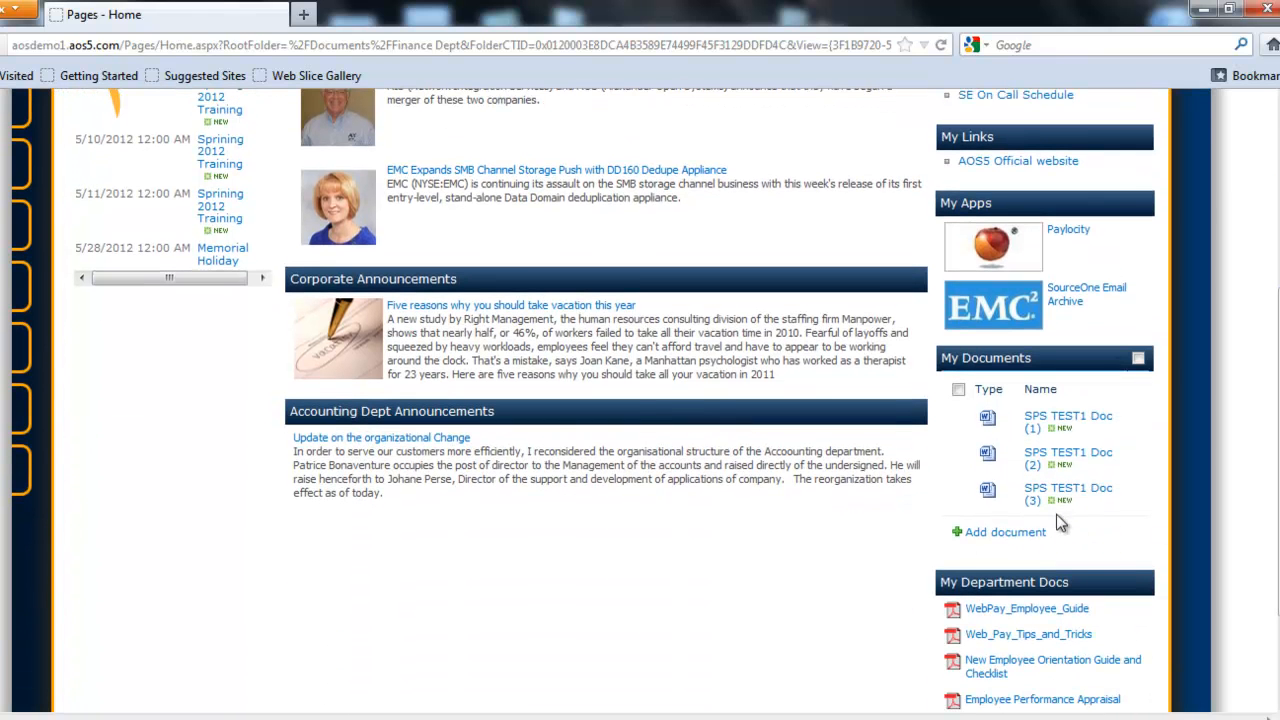
mouse_move(1060, 422)
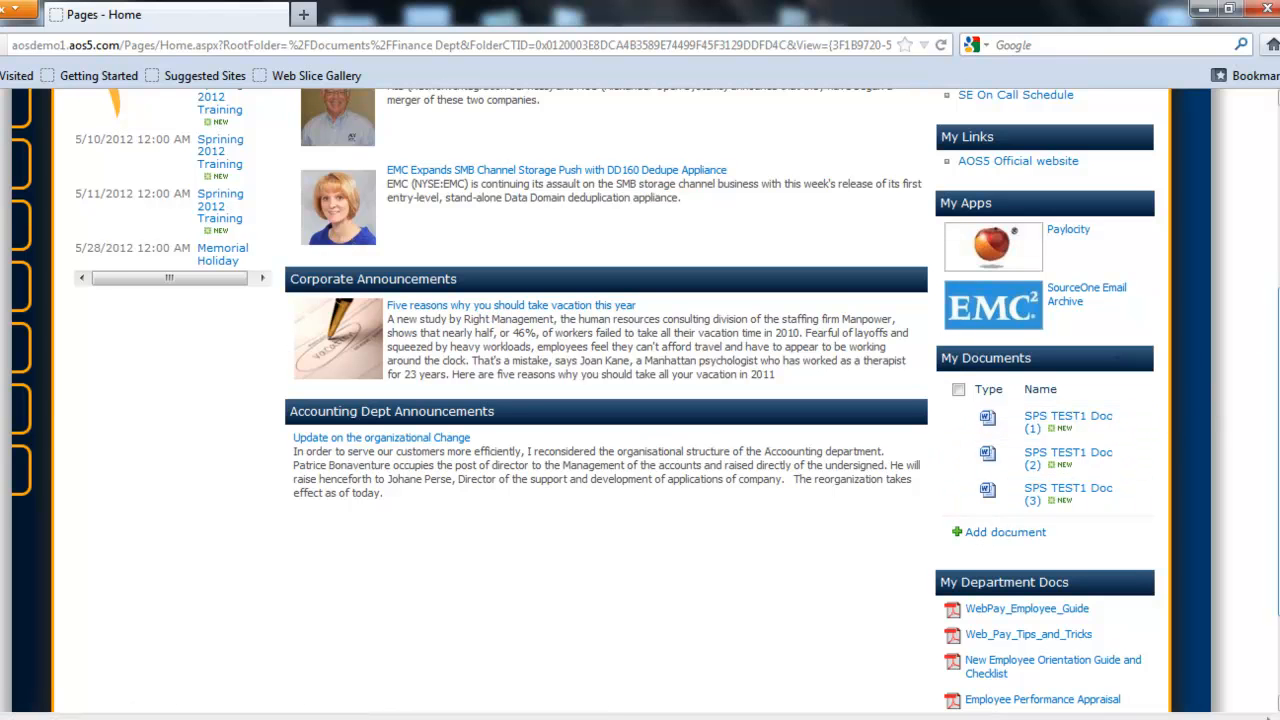
scroll(down, 3)
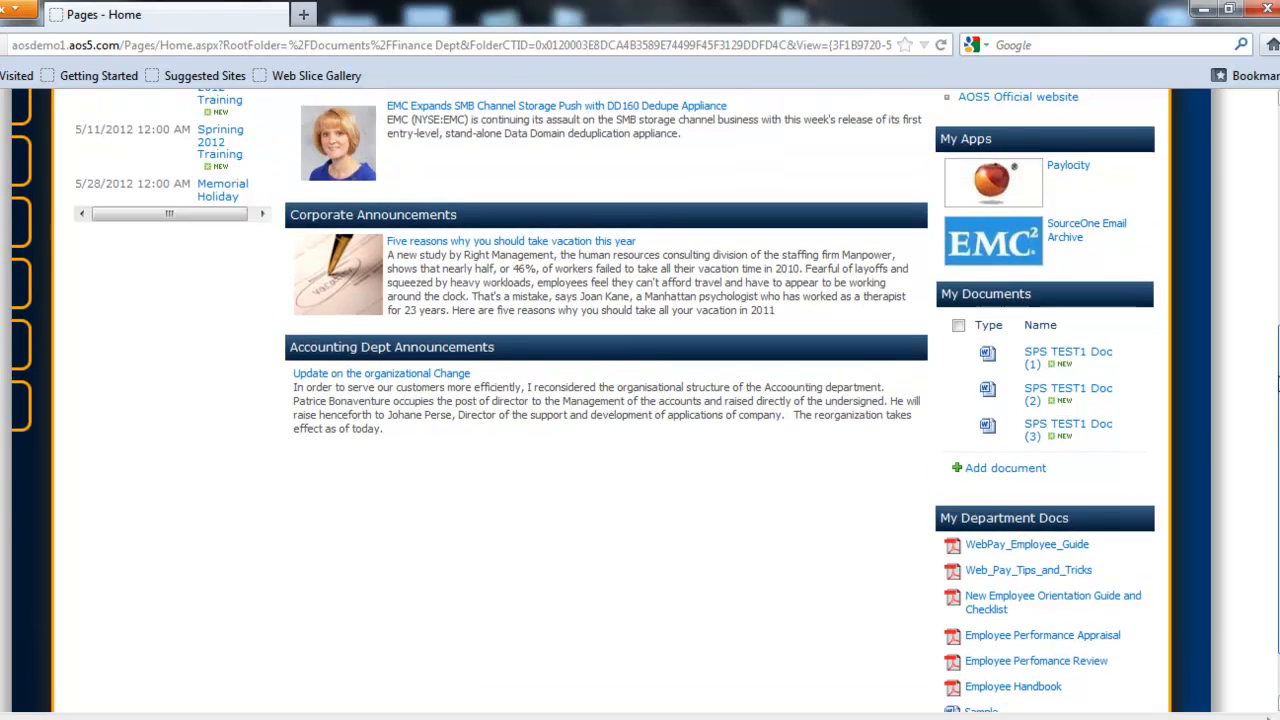
scroll(up, 3)
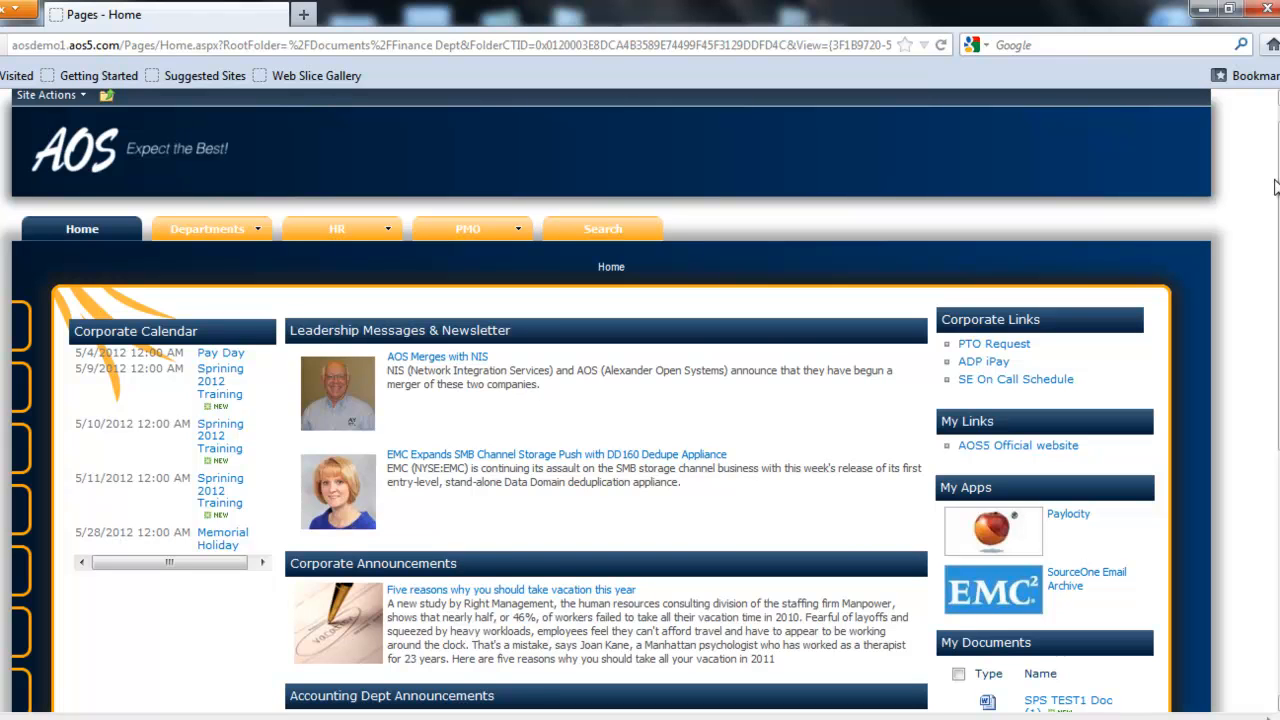
mouse_move(1076, 170)
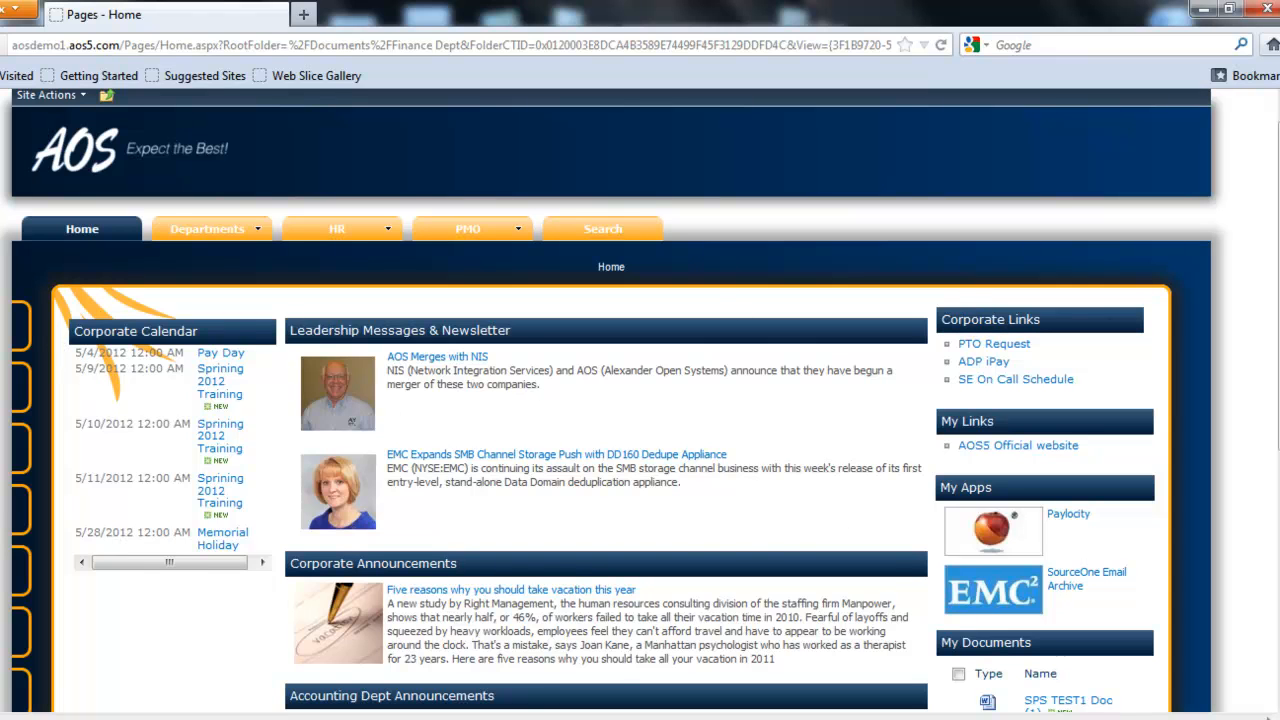
mouse_move(964, 486)
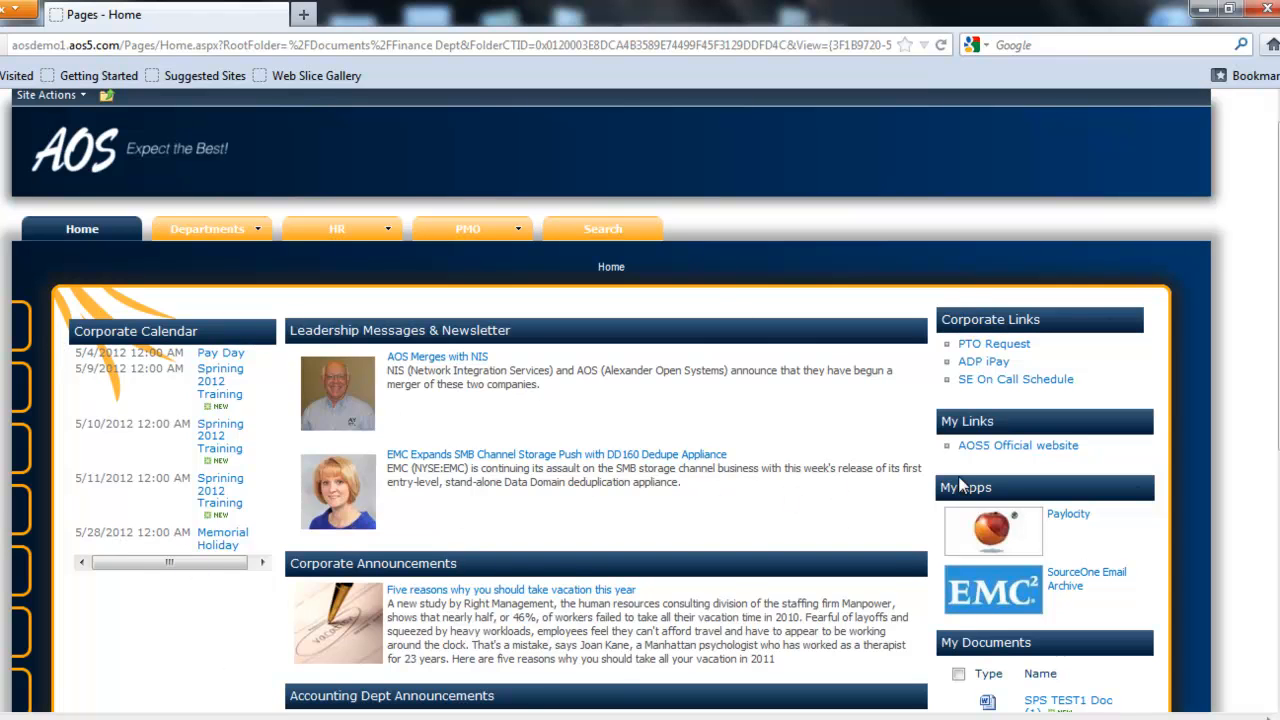